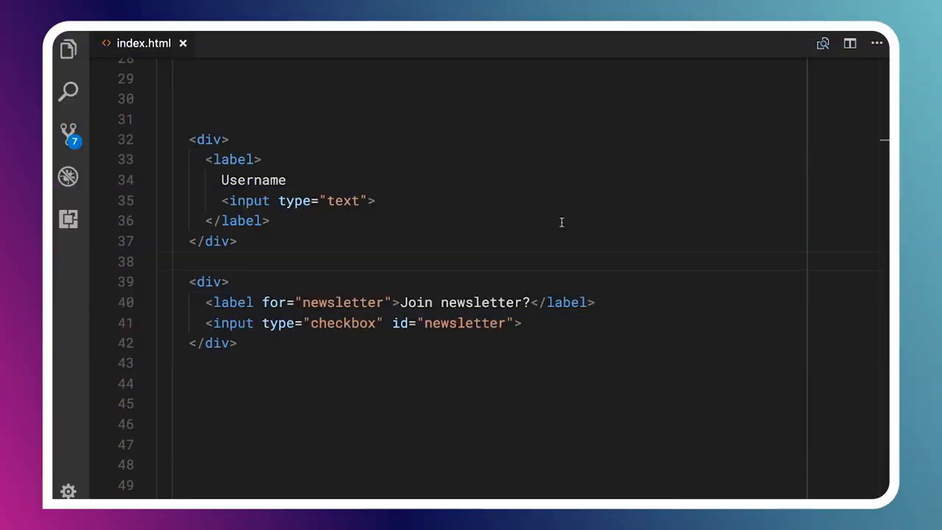
mouse_move(415, 209)
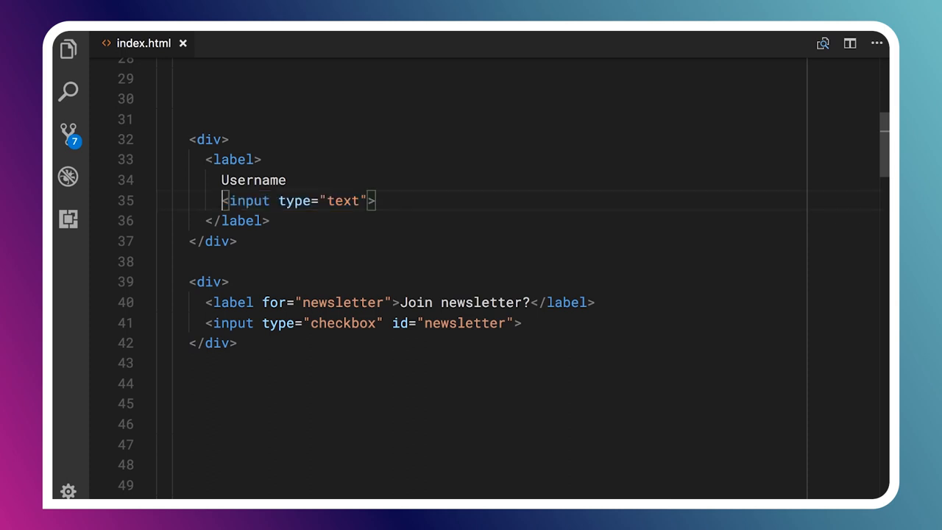
- Verify the Username and Join newsletter? labels focus their fields, with the textbox named Username
click(209, 303)
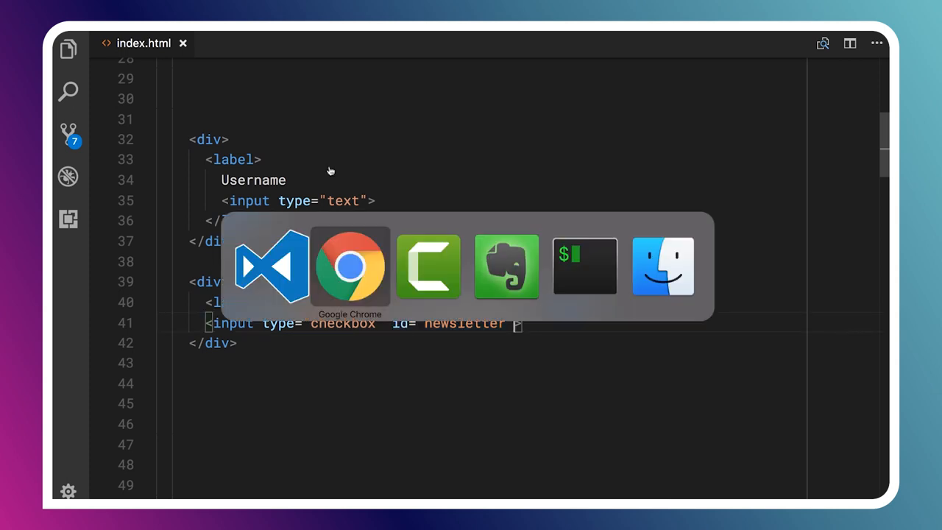
click(351, 265)
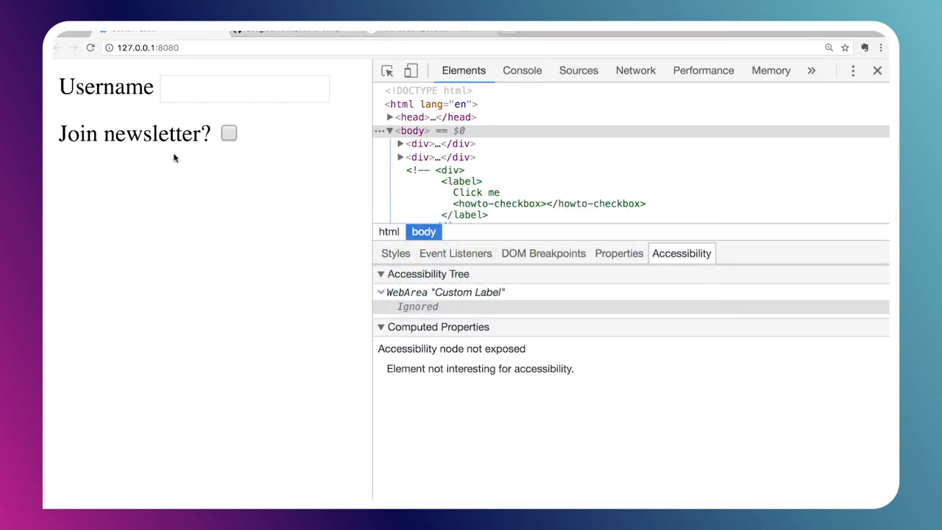
mouse_move(247, 182)
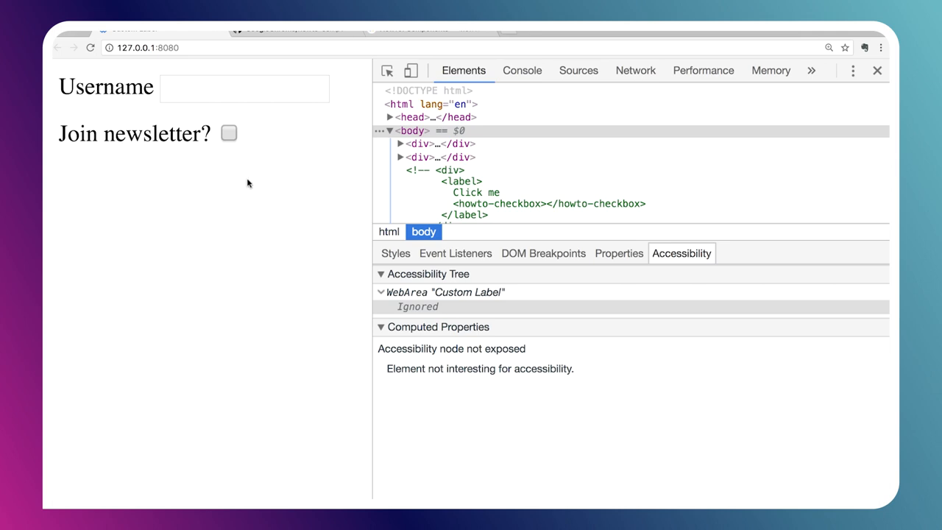
mouse_move(372, 89)
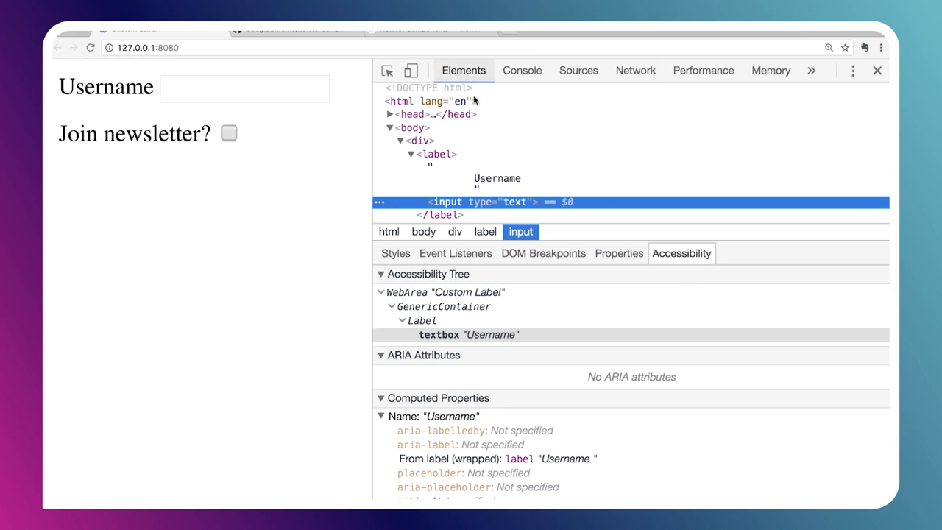
mouse_move(453, 415)
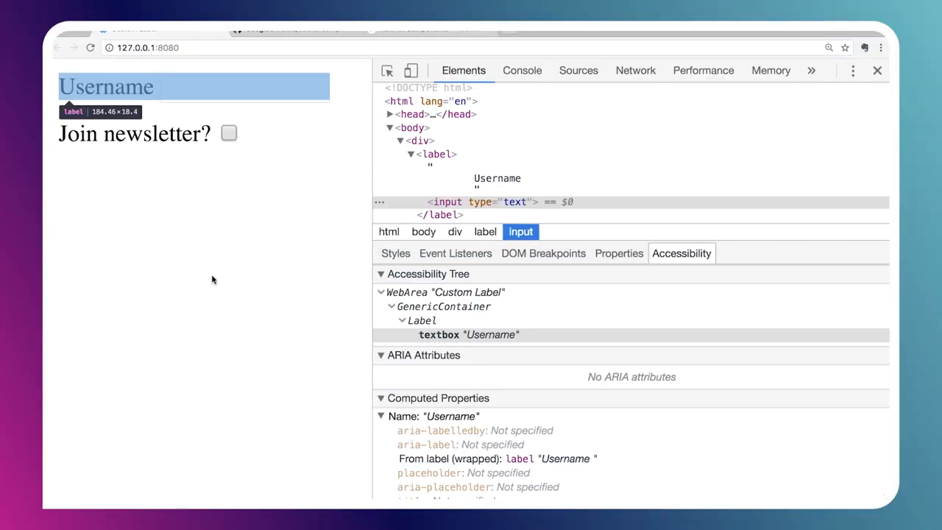
mouse_move(312, 224)
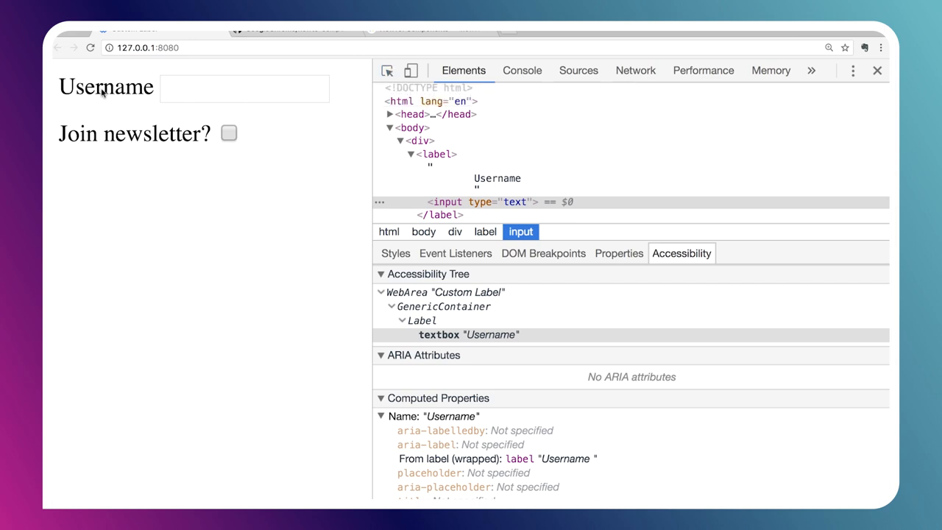
click(244, 88)
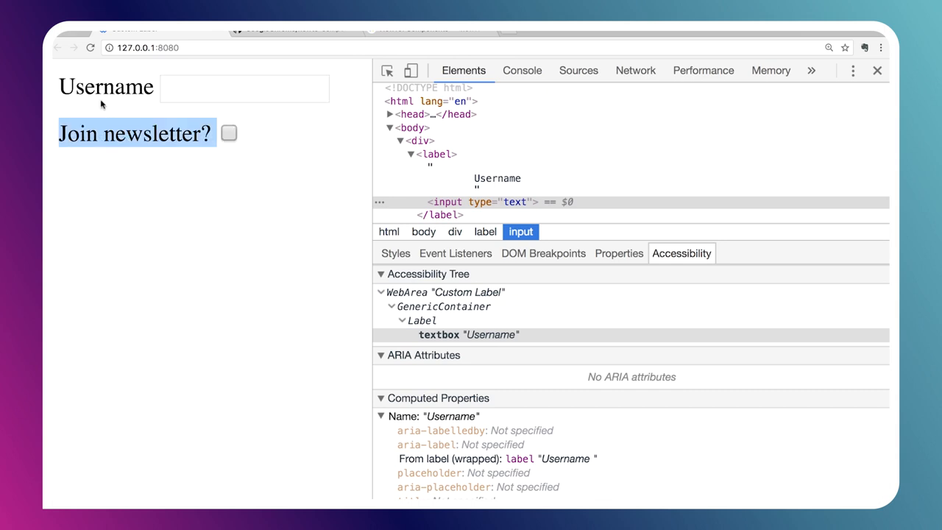
click(244, 88)
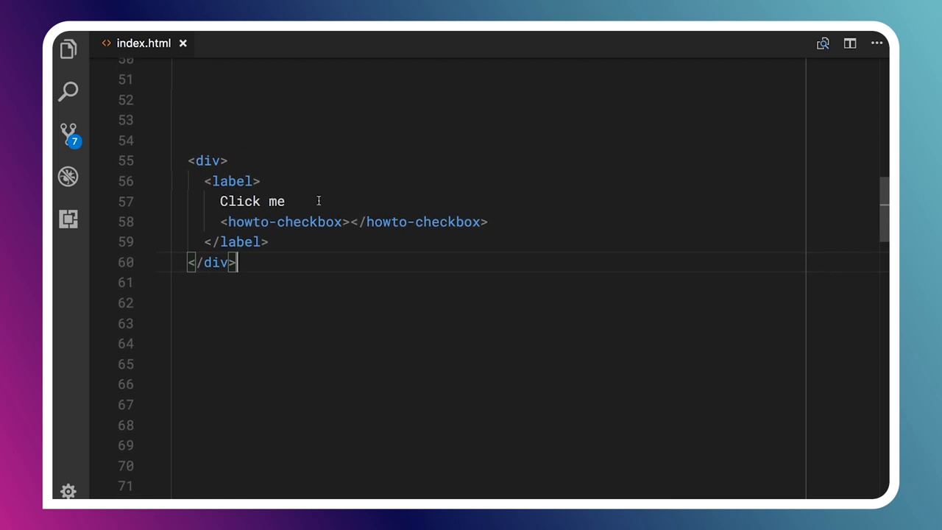
mouse_move(256, 220)
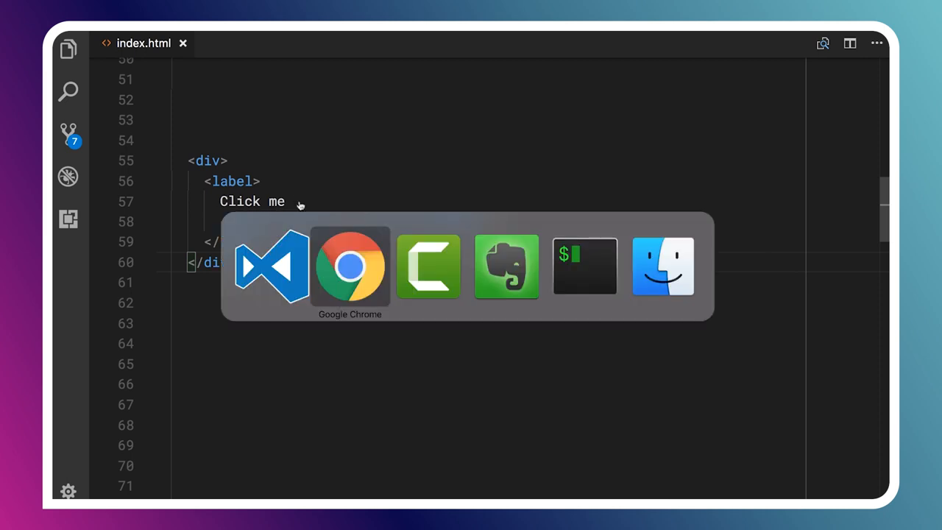
- Toggle the custom howto-checkbox on and off by clicking its Click me label text
click(350, 266)
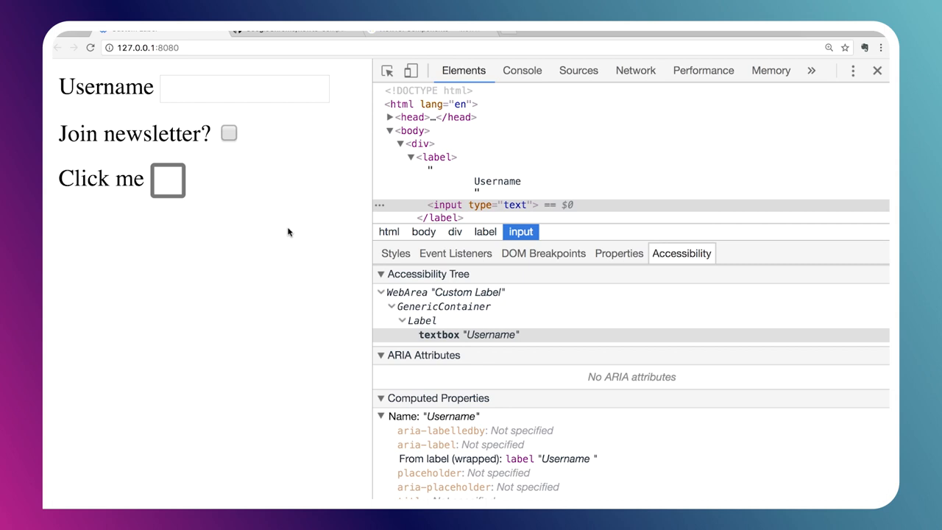
mouse_move(209, 189)
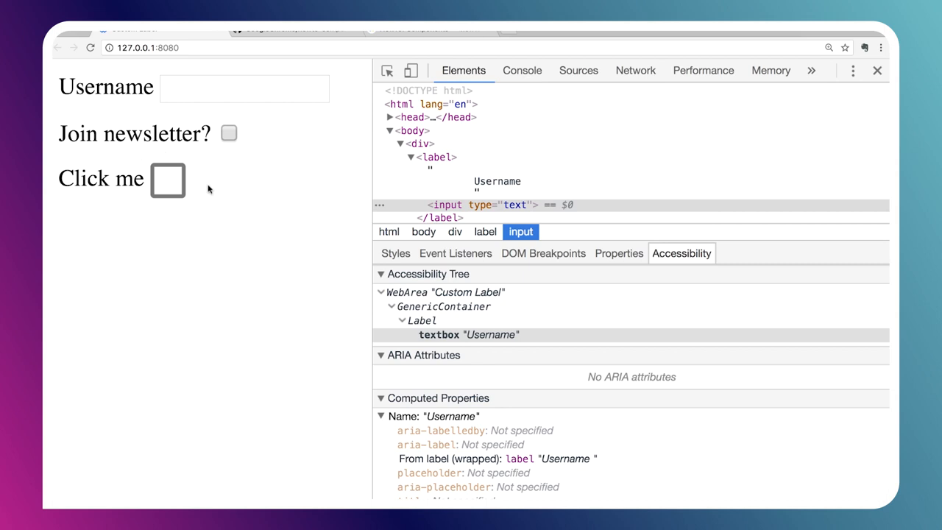
click(168, 179)
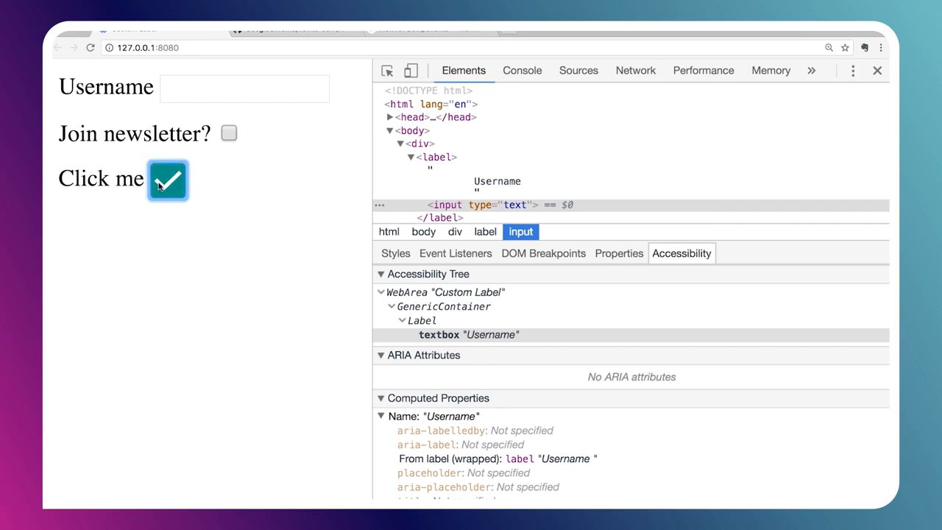
click(168, 180)
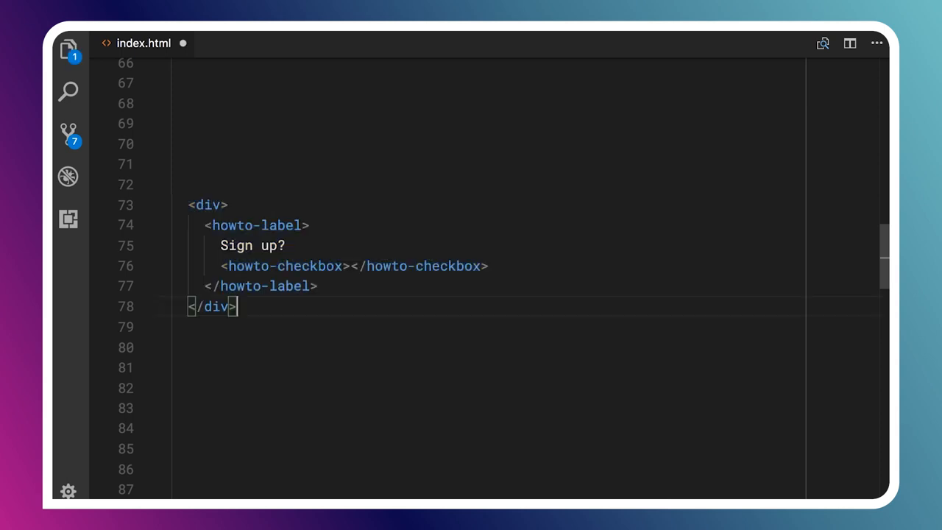
- Save index.html with the Sign up? howto-label wrapping a howto-checkbox
key(ctrl+s)
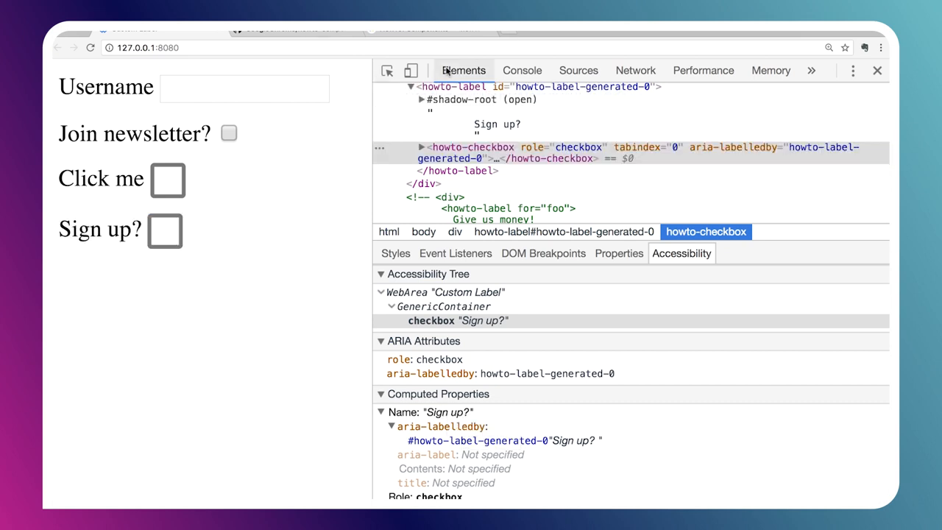
- Check the Sign up? checkbox, then uncheck it from its label, watching aria-checked flip
click(164, 230)
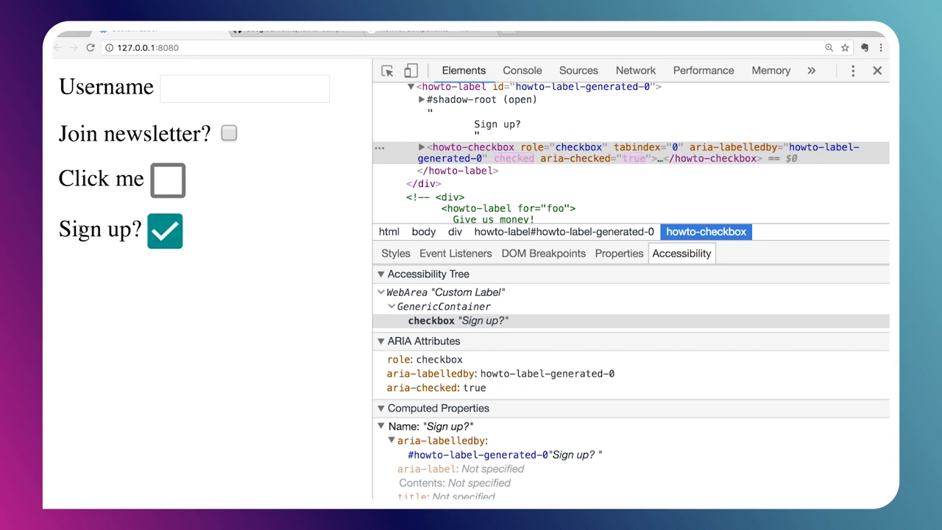
click(165, 230)
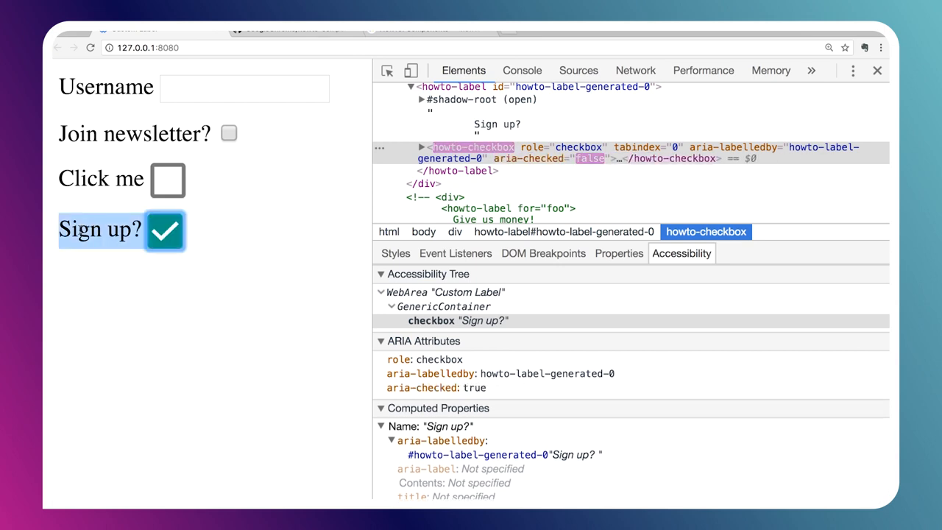
click(165, 231)
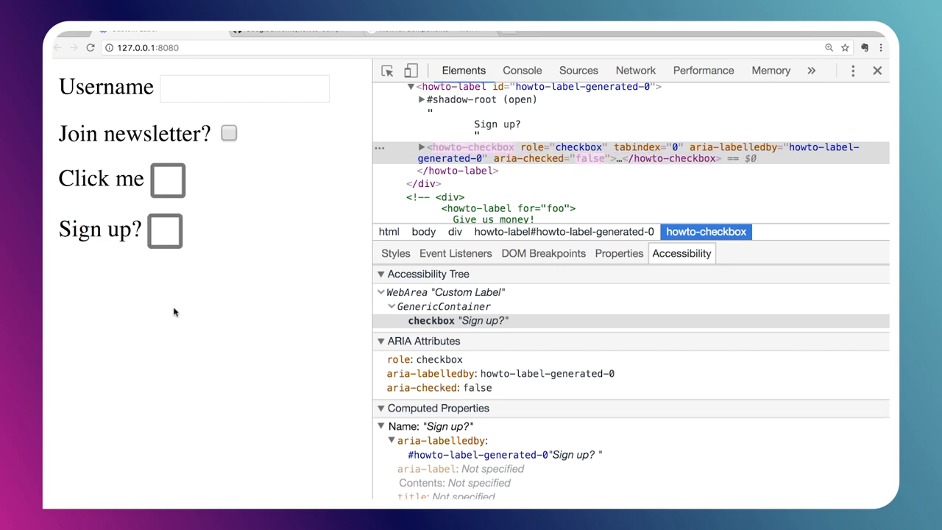
mouse_move(365, 209)
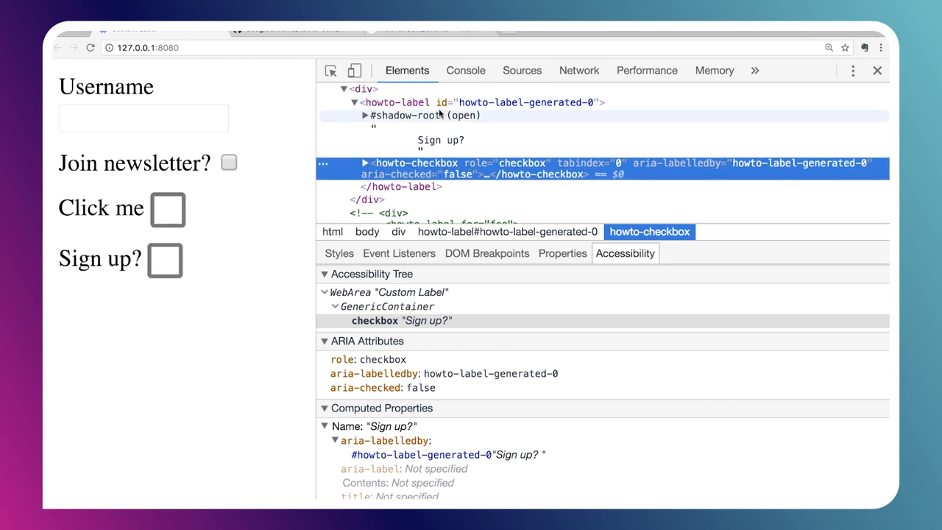
mouse_move(518, 103)
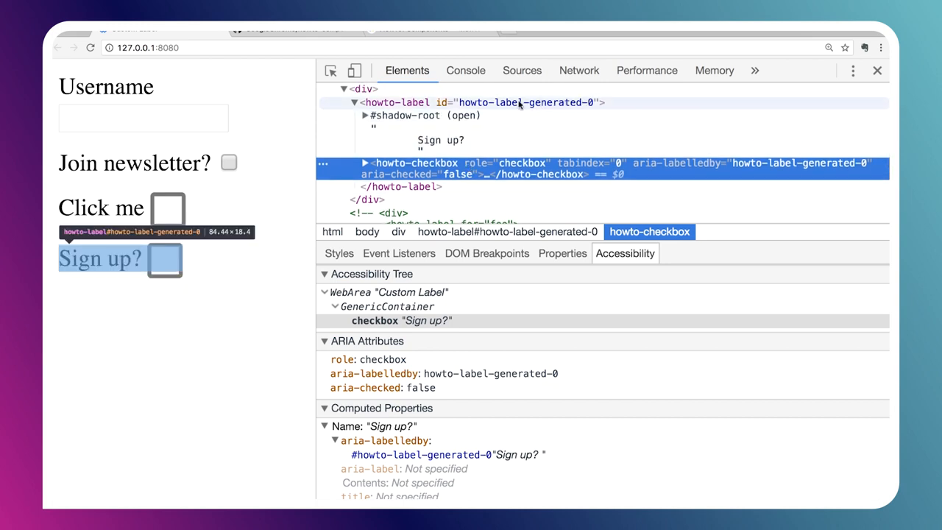
mouse_move(550, 108)
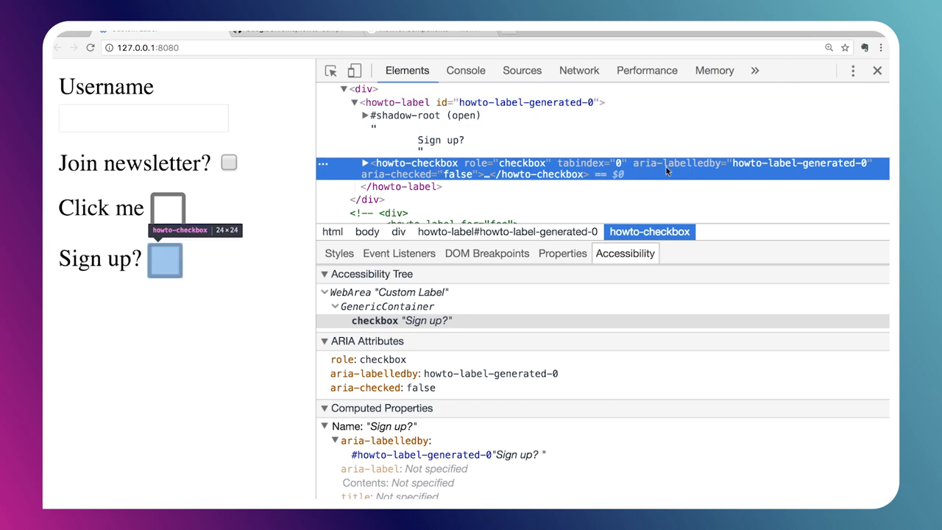
mouse_move(772, 165)
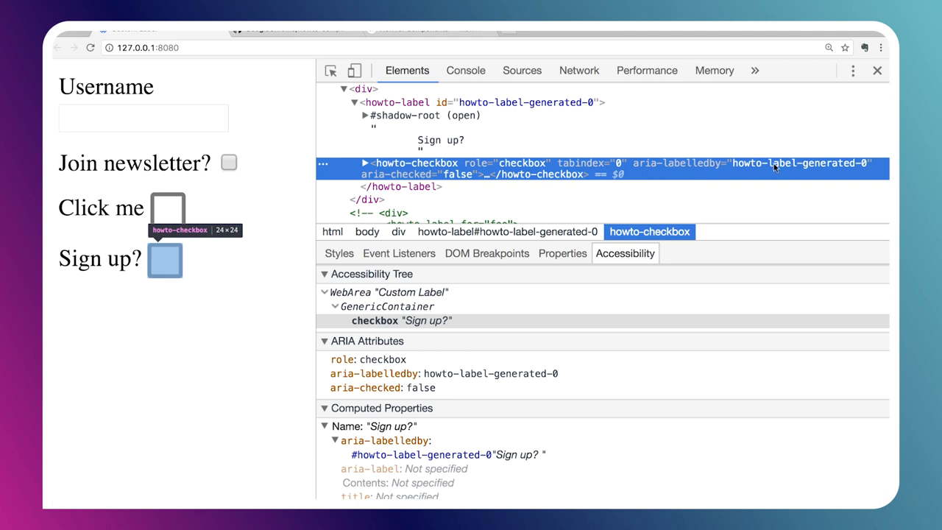
mouse_move(777, 174)
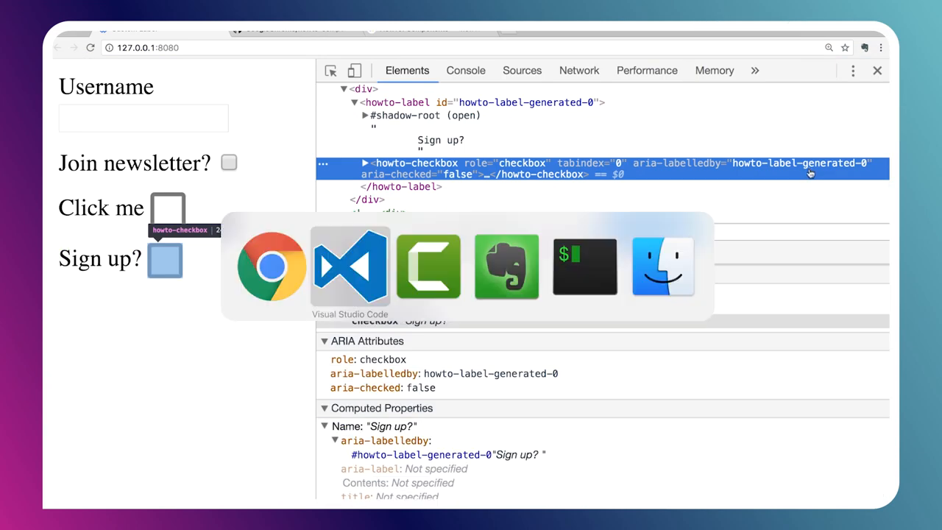
- Switch back to the code editor after confirming aria-labelledby matches howto-label-generated-0
click(350, 267)
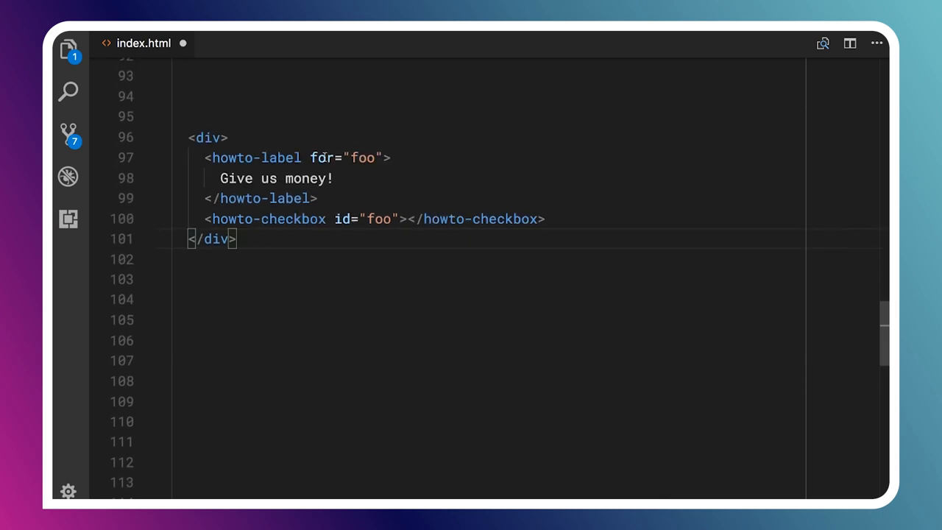
- Correct the misspelled fdr attribute to for="foo" so the checkbox is named Give us money!
double_click(321, 157)
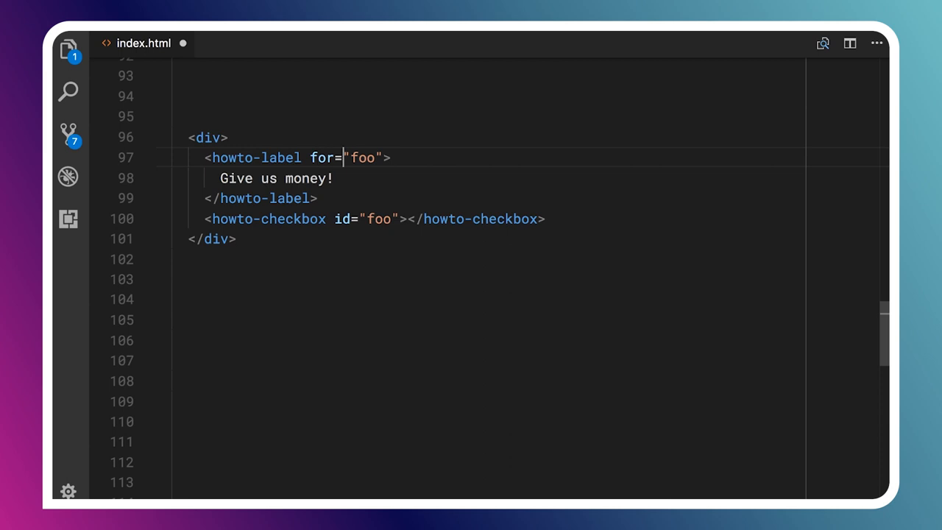
click(353, 218)
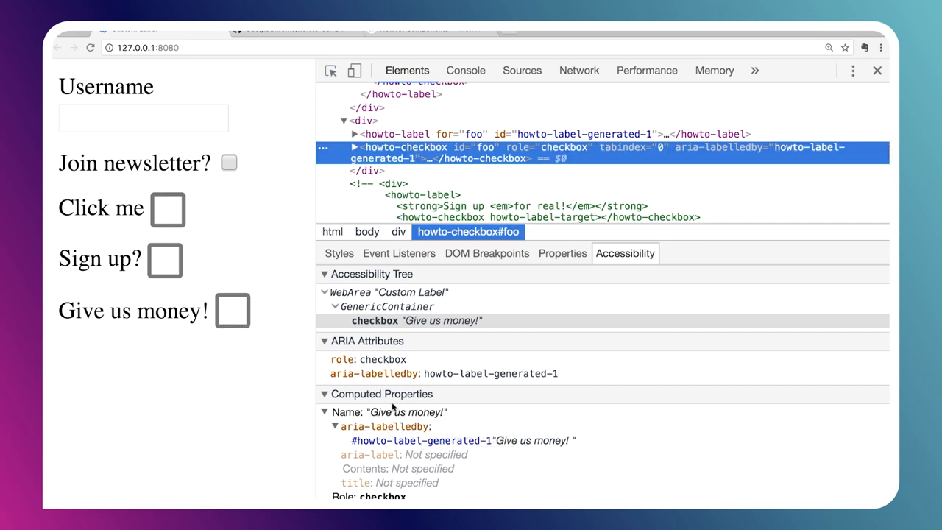
click(232, 309)
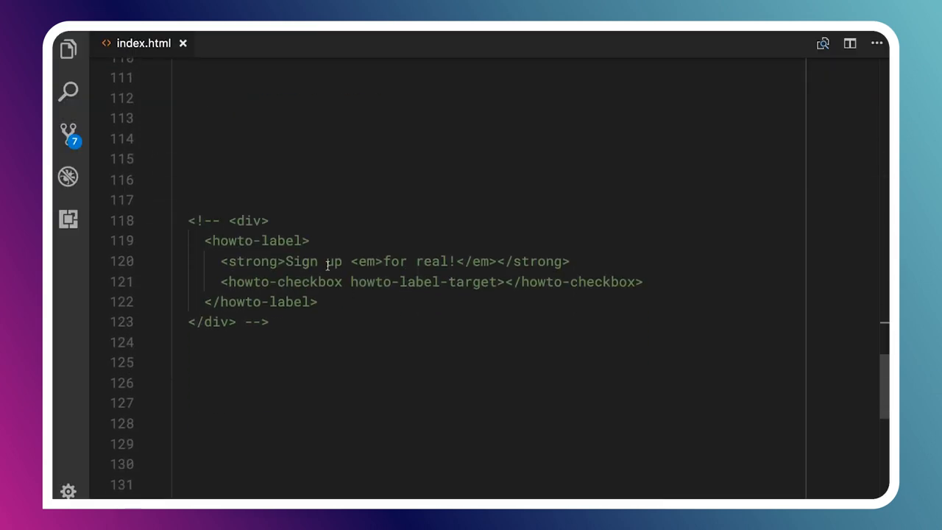
- Uncomment the nested Sign up for real! block, noting its emphasis and howto-label-target attribute
drag(189, 220, 189, 321)
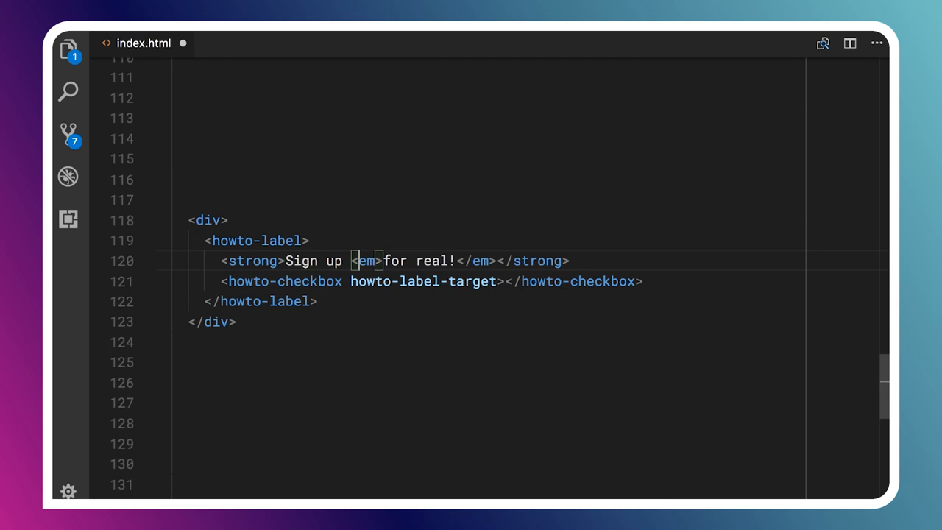
double_click(286, 281)
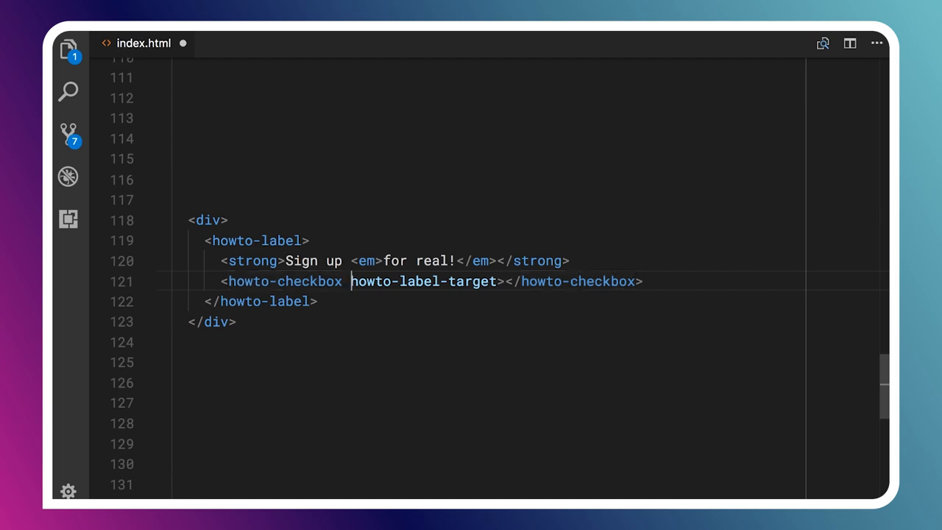
double_click(424, 281)
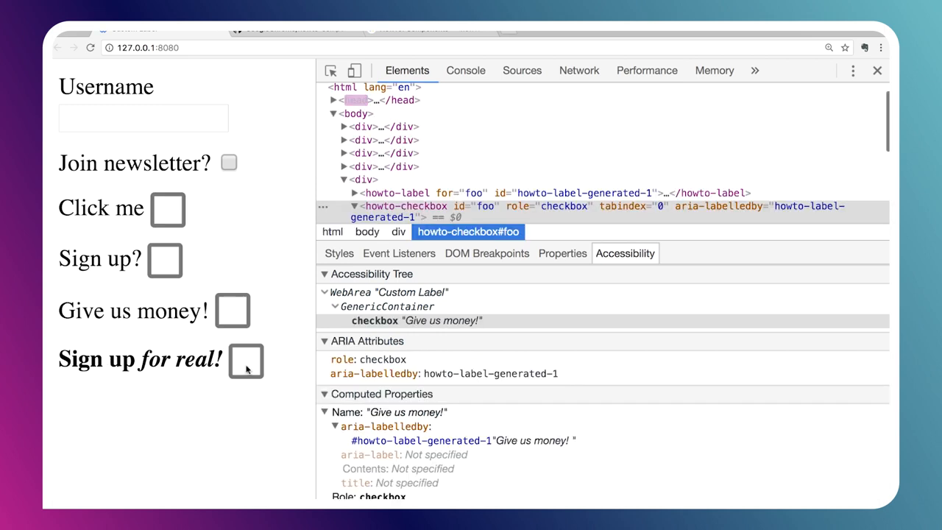
double_click(140, 359)
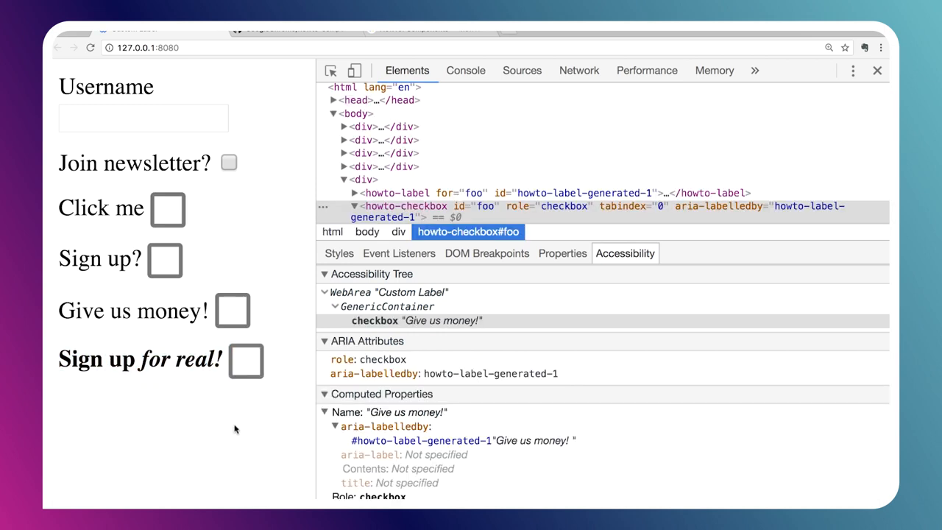
click(287, 31)
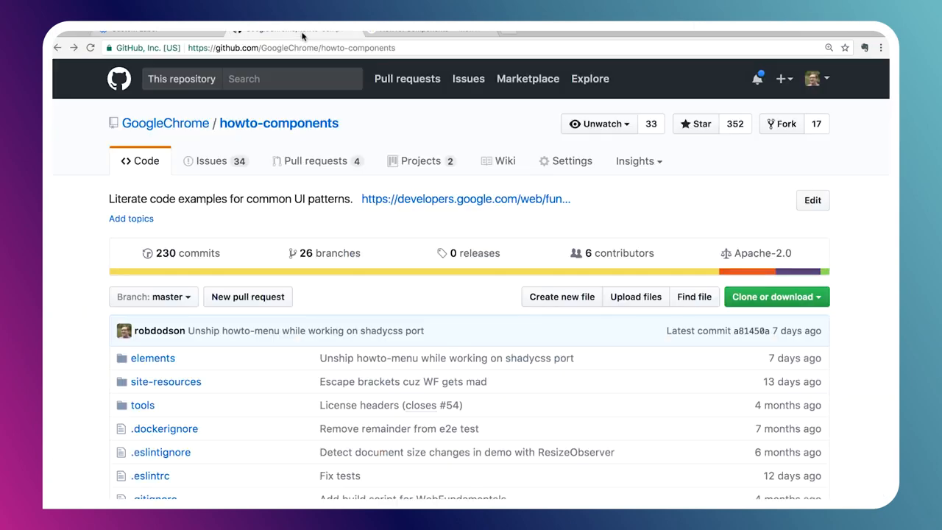
mouse_move(286, 138)
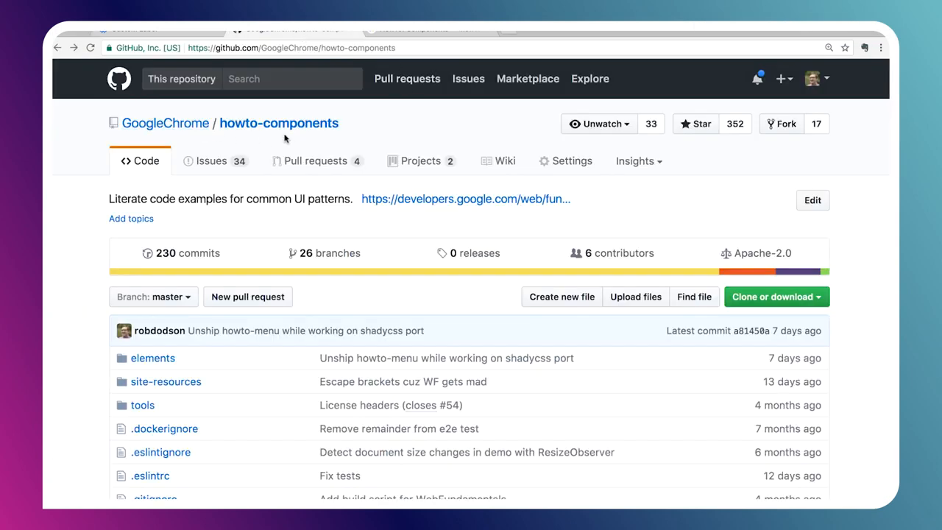
mouse_move(72, 271)
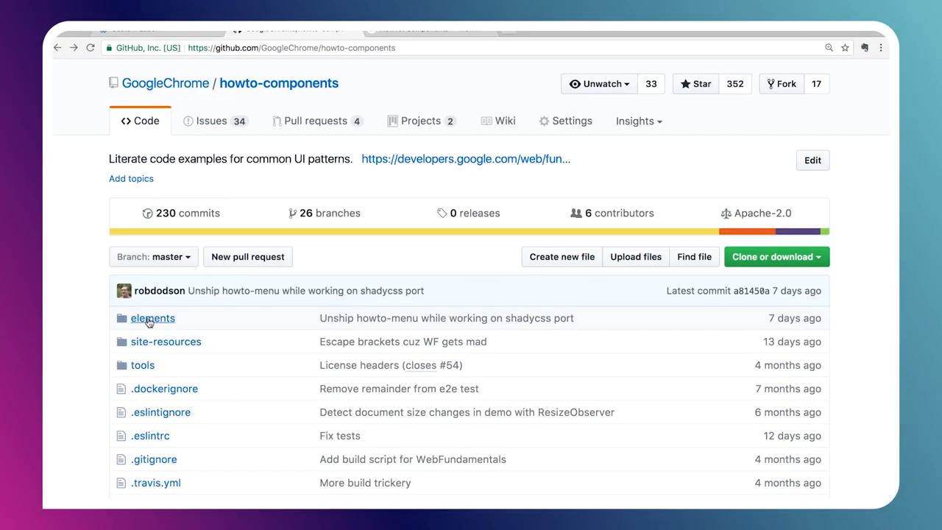
- Browse elements/howto-checkbox/howto-checkbox.js on GitHub, then return to the repo home
click(153, 317)
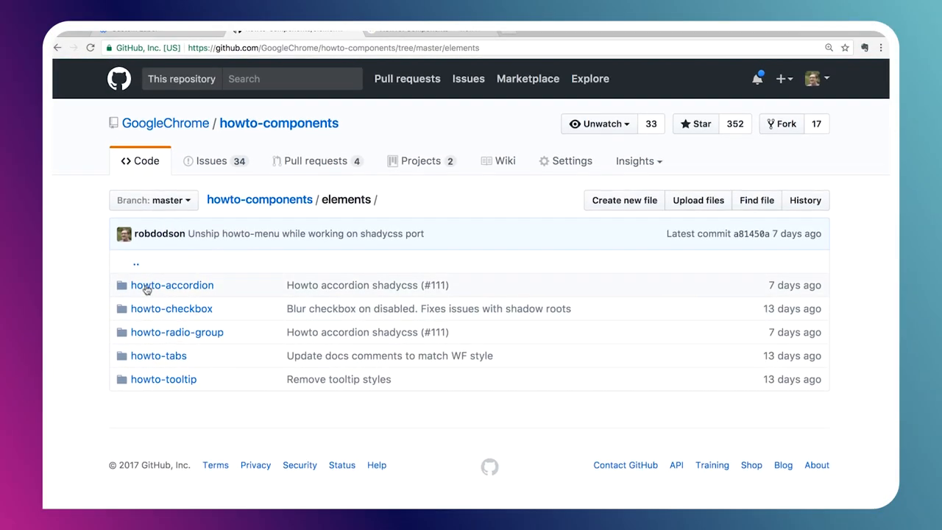
mouse_move(185, 305)
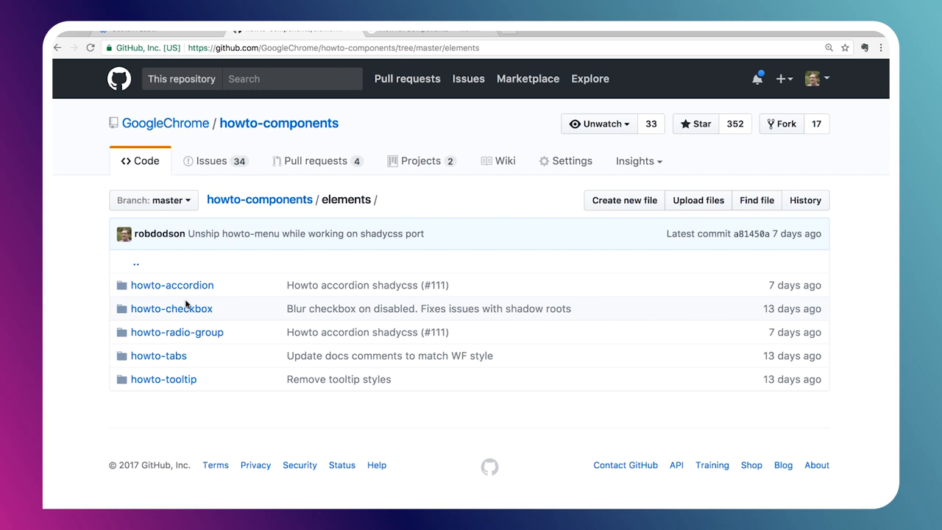
mouse_move(186, 337)
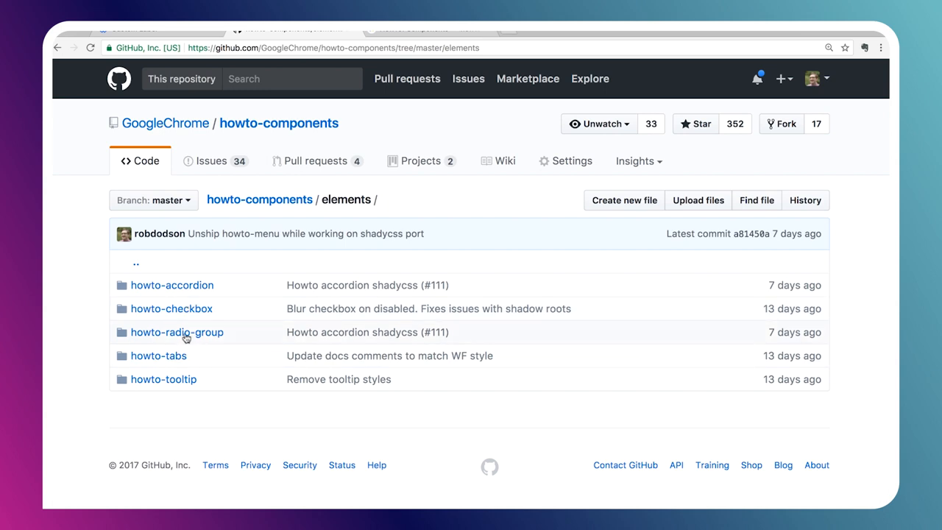
click(171, 309)
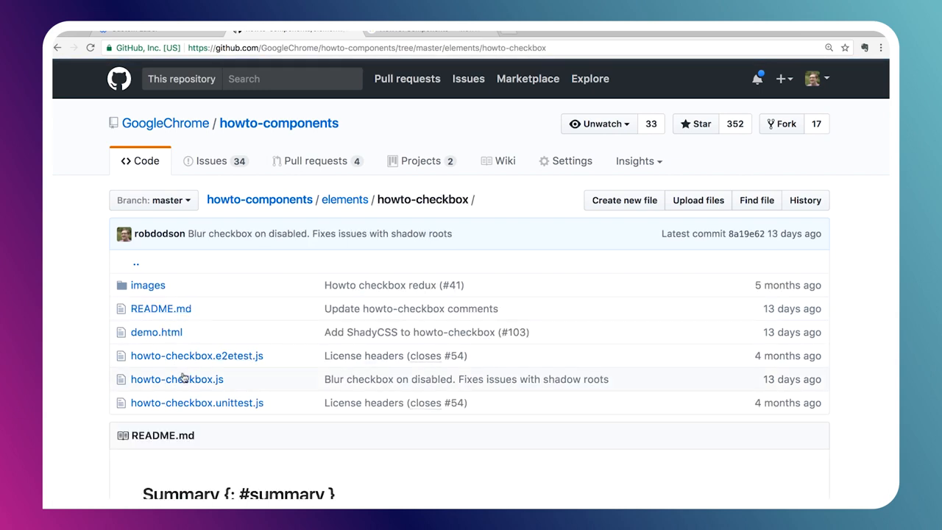
click(176, 379)
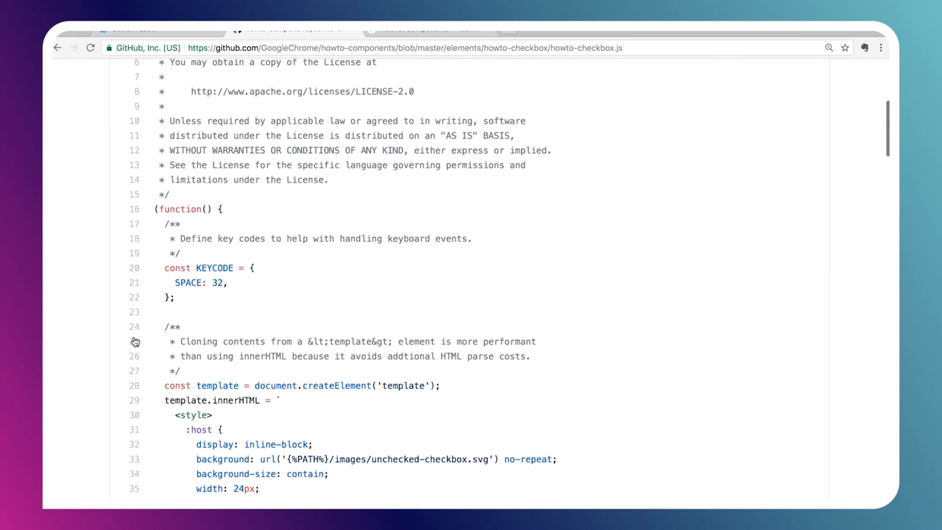
scroll(down, 3)
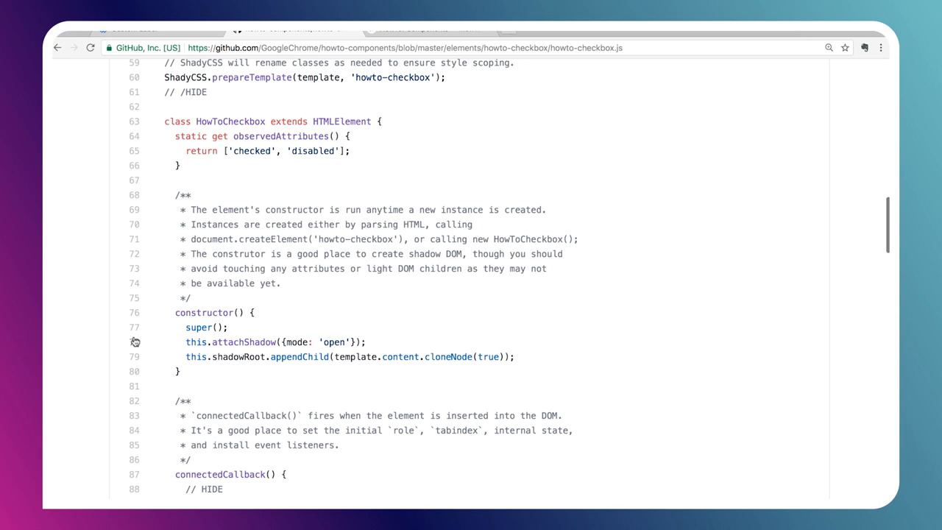
scroll(up, 3)
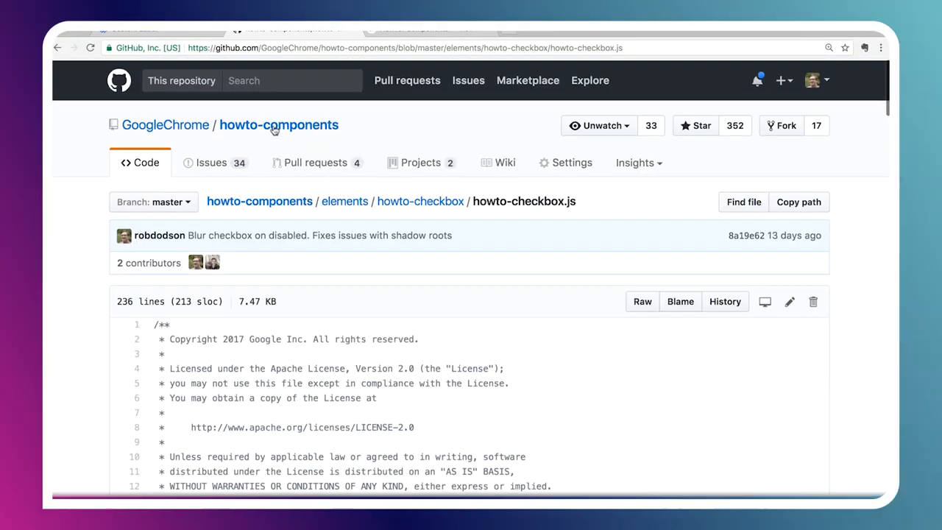
click(278, 123)
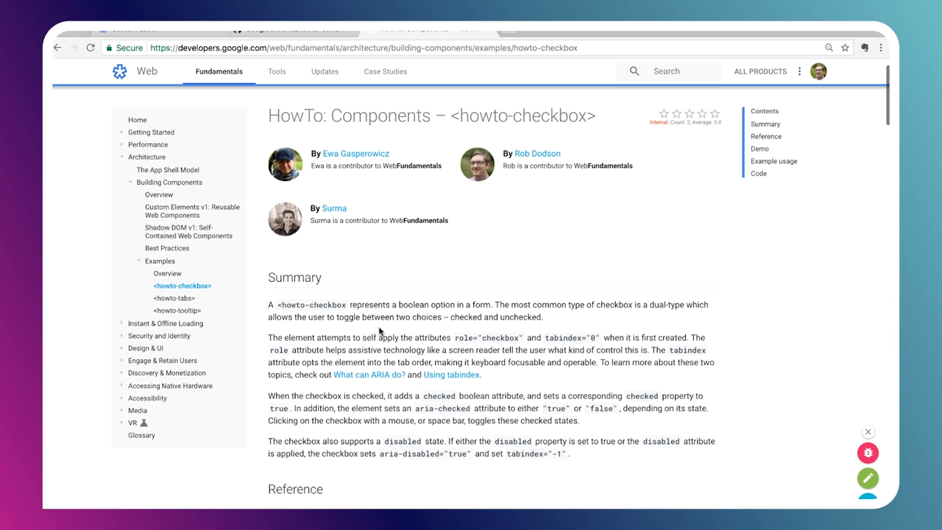
- Scroll the howto-checkbox article through Demo, Example usage and Code down to connectedCallback
scroll(down, 3)
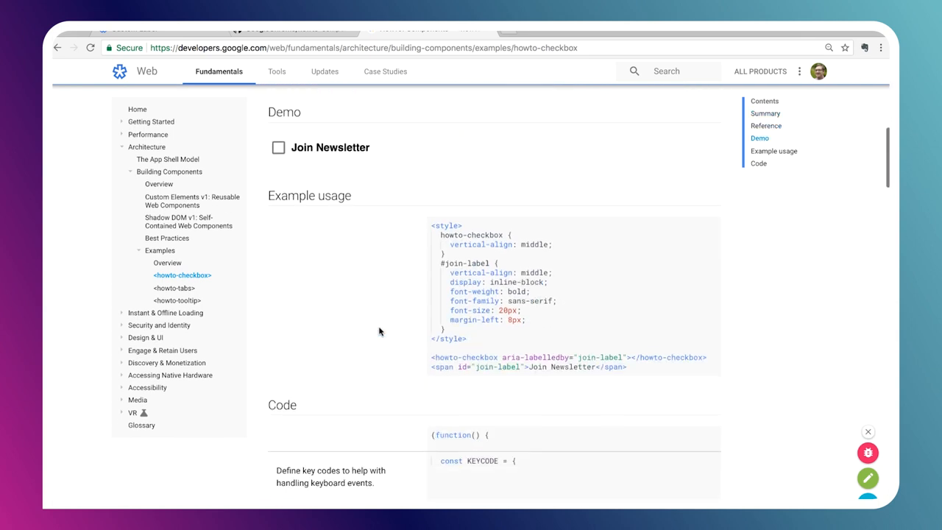
scroll(down, 3)
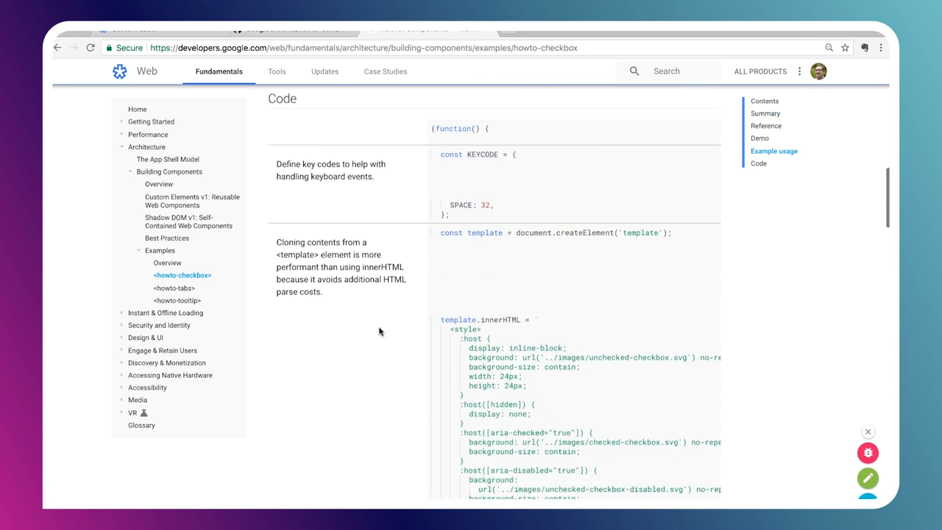
scroll(down, 3)
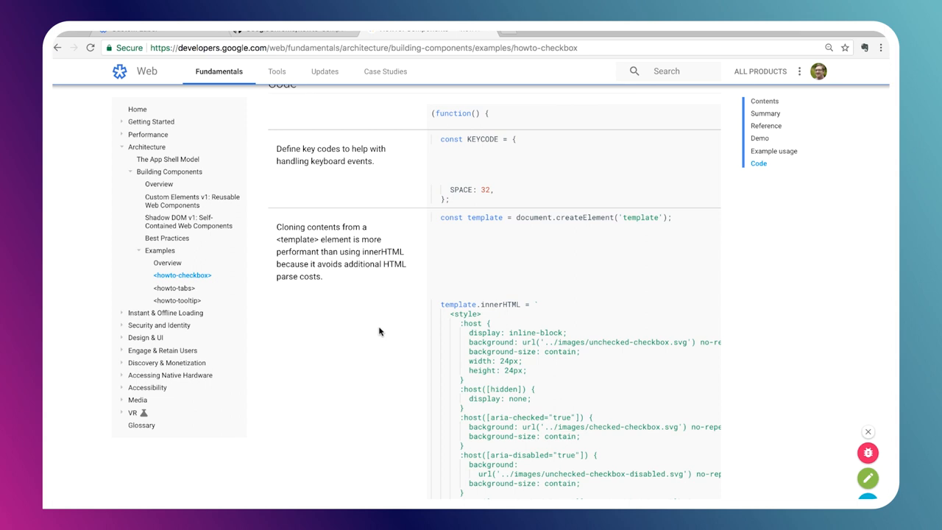
scroll(down, 3)
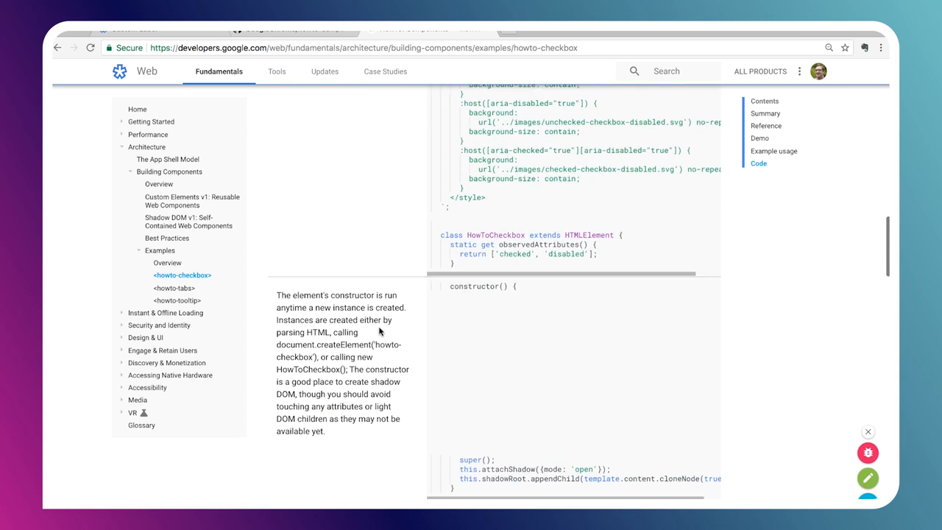
scroll(down, 3)
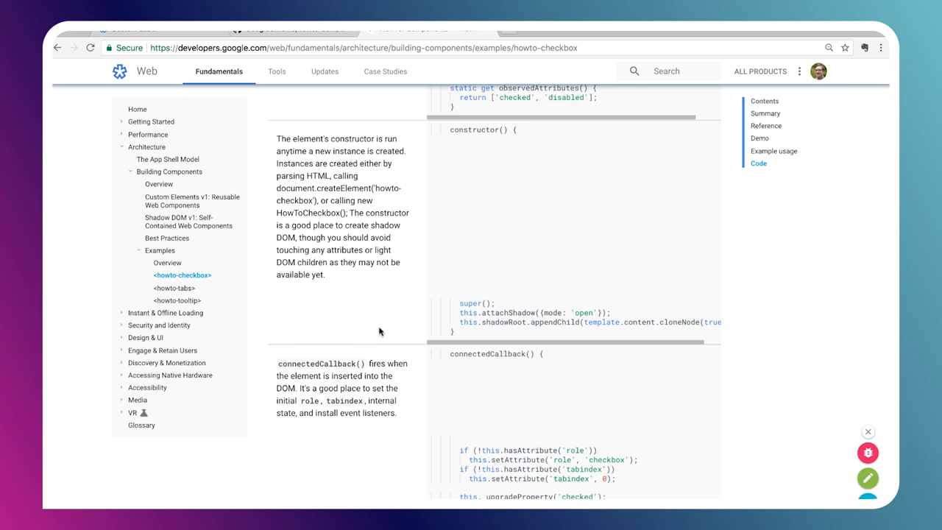